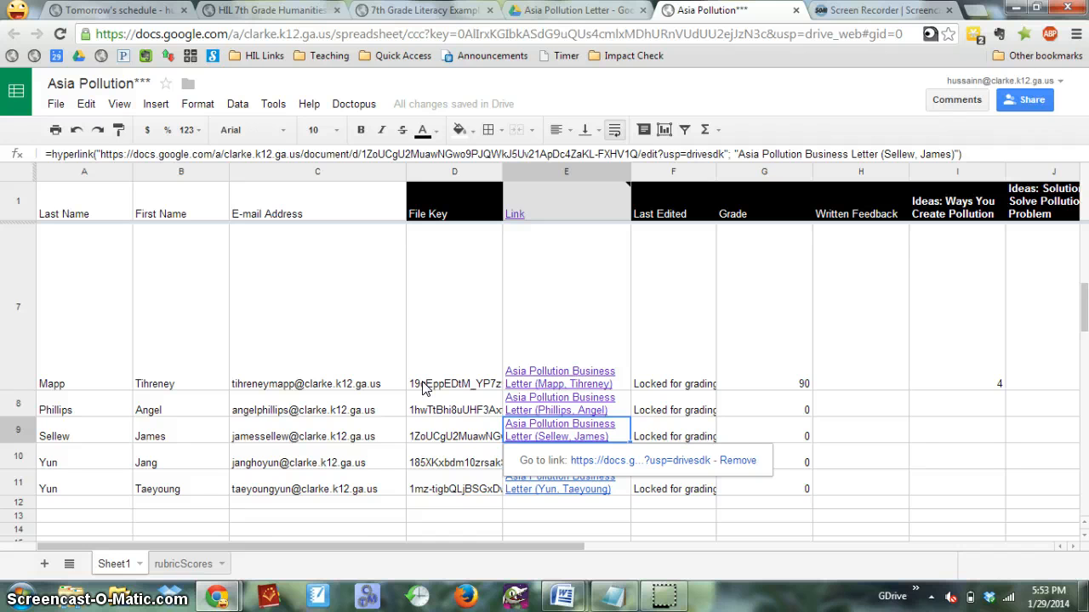
{"action": "mouse_move", "coordinate": [687, 433]}
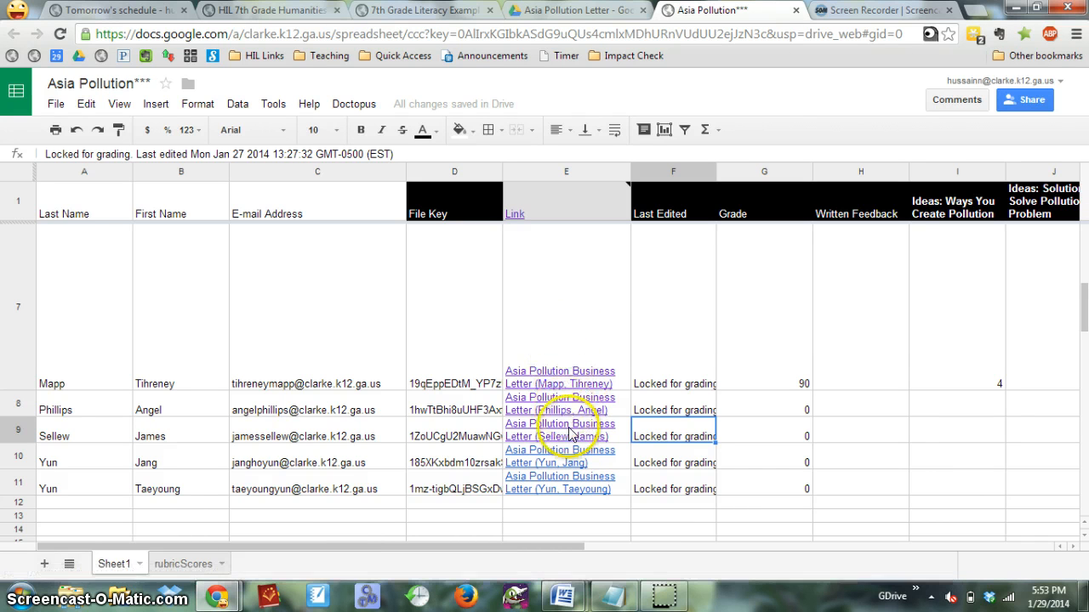
- Open the Asia Pollution Business Letter linked in cell E9 of the roster
{"action": "left_click", "coordinate": [560, 429]}
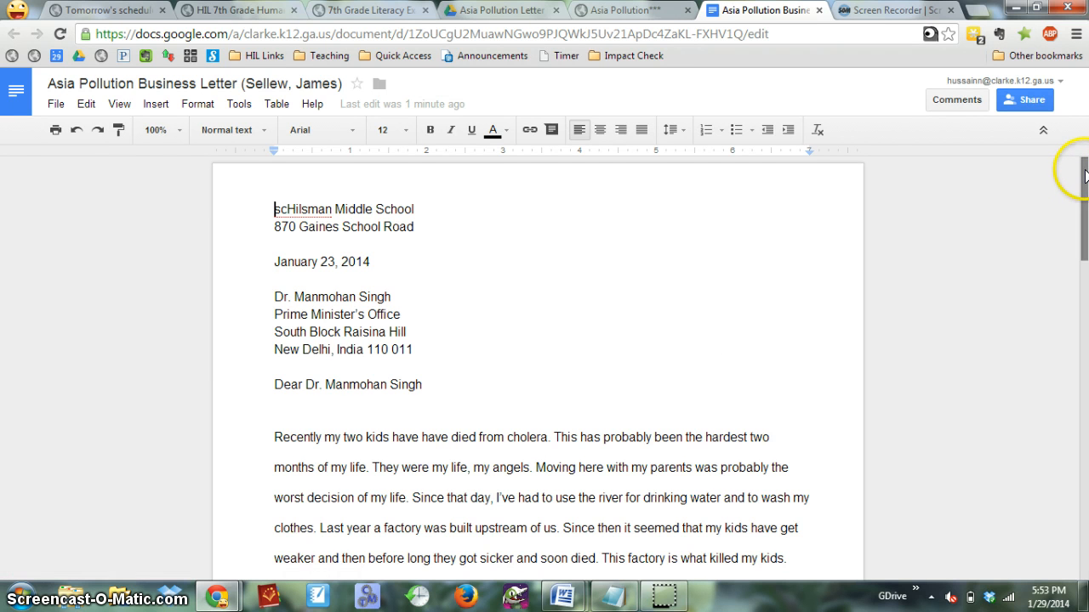
- Scroll to the letter's end and select 'nitgh time scares me so much that'
{"action": "scroll", "scroll_direction": "down", "scroll_amount": 3}
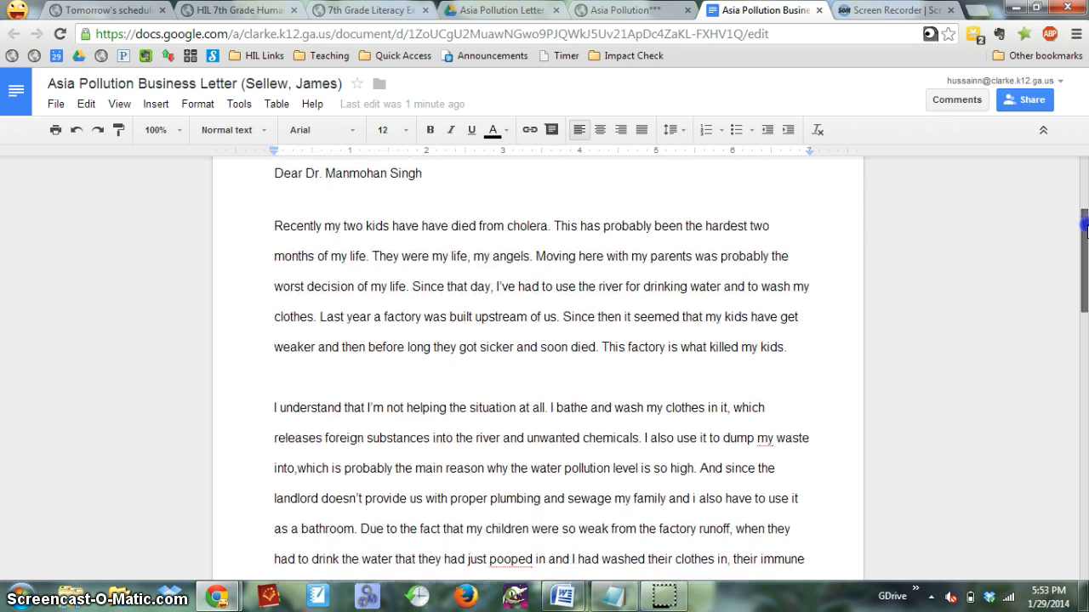
{"action": "scroll", "scroll_direction": "down", "scroll_amount": 3}
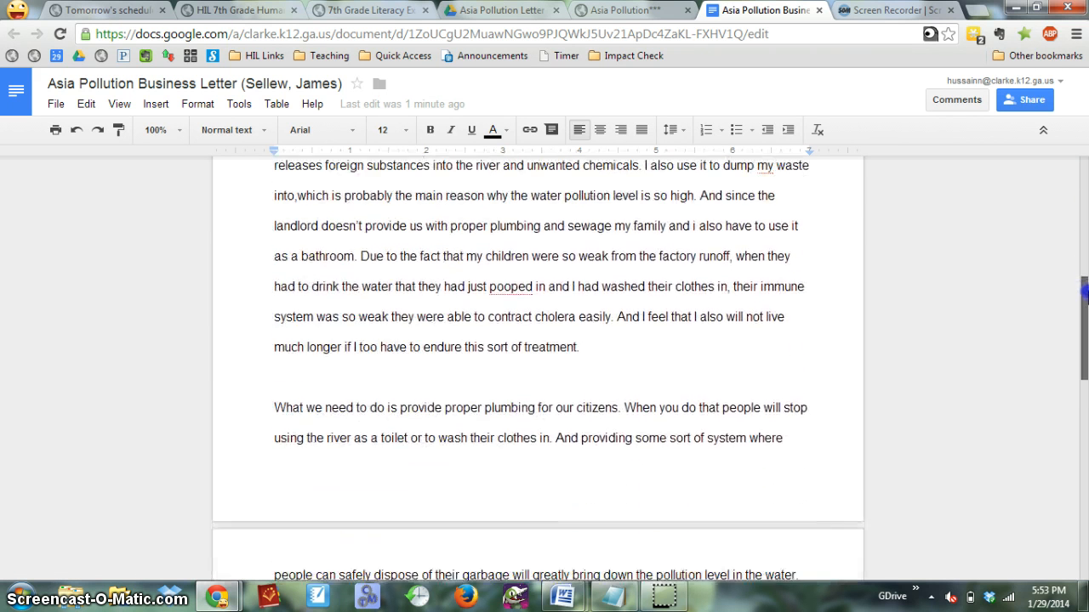
{"action": "scroll", "scroll_direction": "down", "scroll_amount": 3}
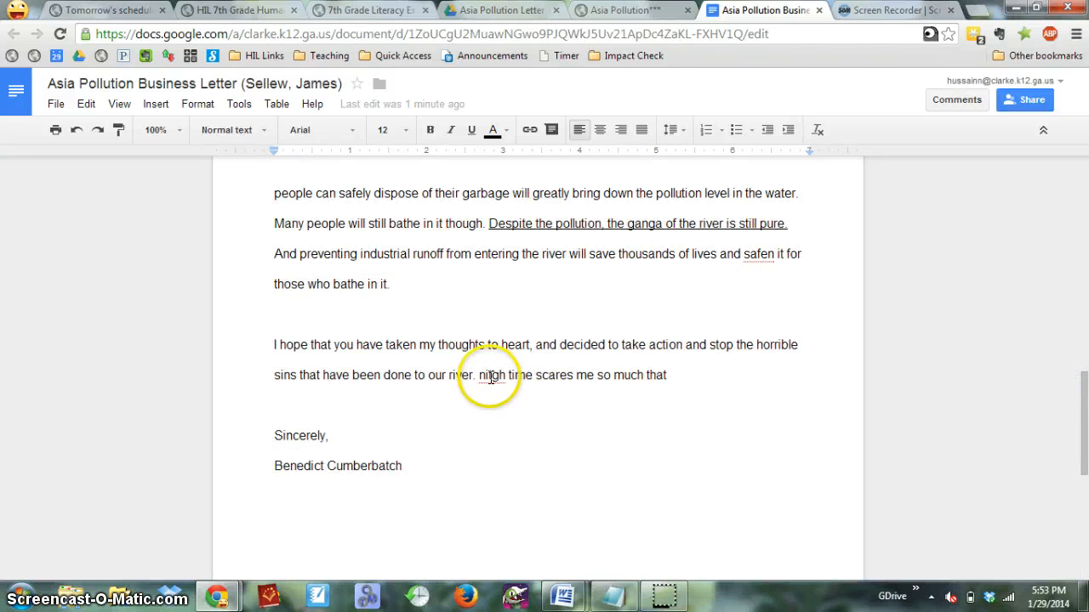
{"action": "left_click_drag", "start_coordinate": [478, 375], "coordinate": [667, 375]}
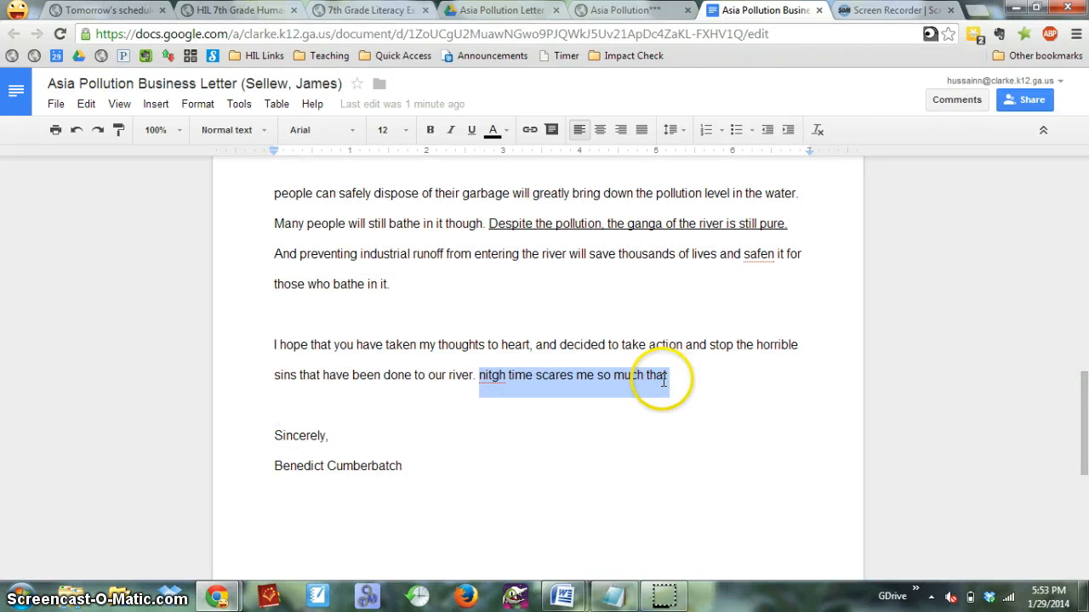
- Insert a comment reading 'incomplete sentence?' on the selected sentence
{"action": "left_click", "coordinate": [156, 104]}
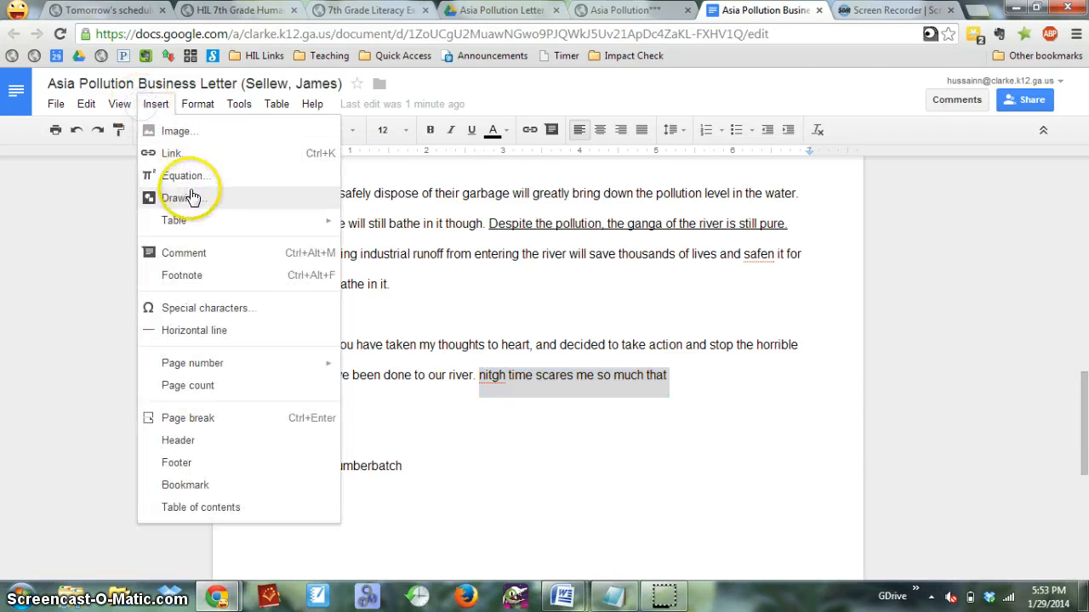
{"action": "left_click", "coordinate": [182, 252]}
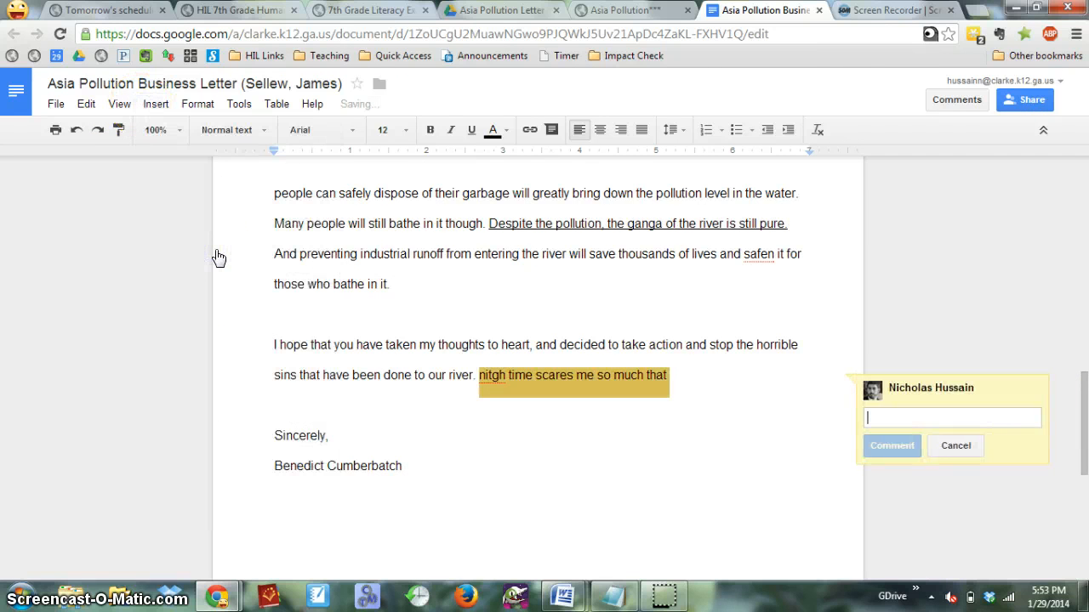
{"action": "type", "text": "incompelte sentence?"}
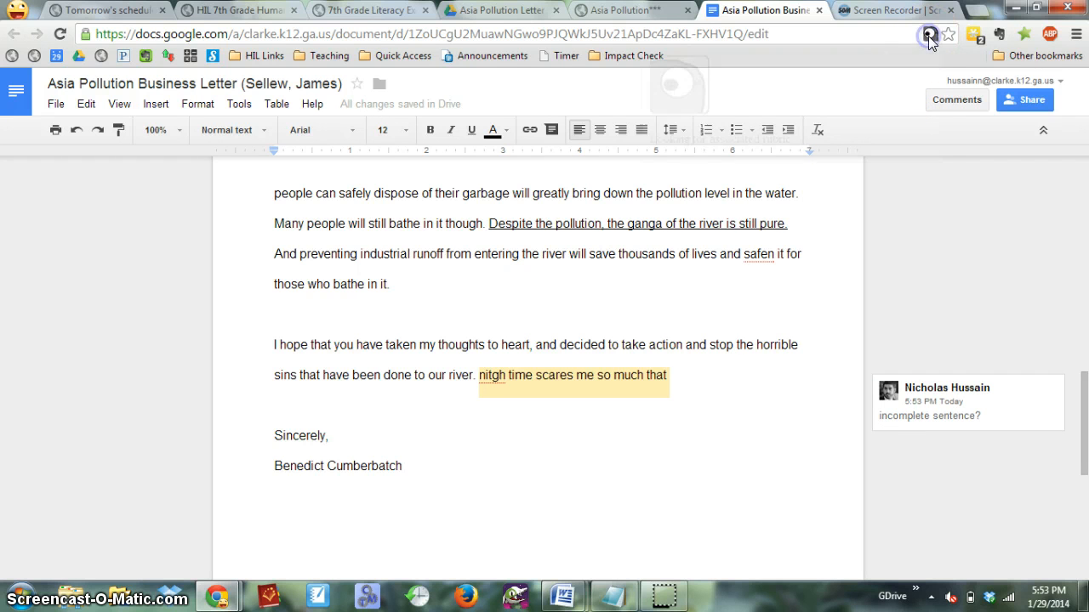
- Bring up the Goobric rubric and start scoring the first category
{"action": "left_click", "coordinate": [928, 35]}
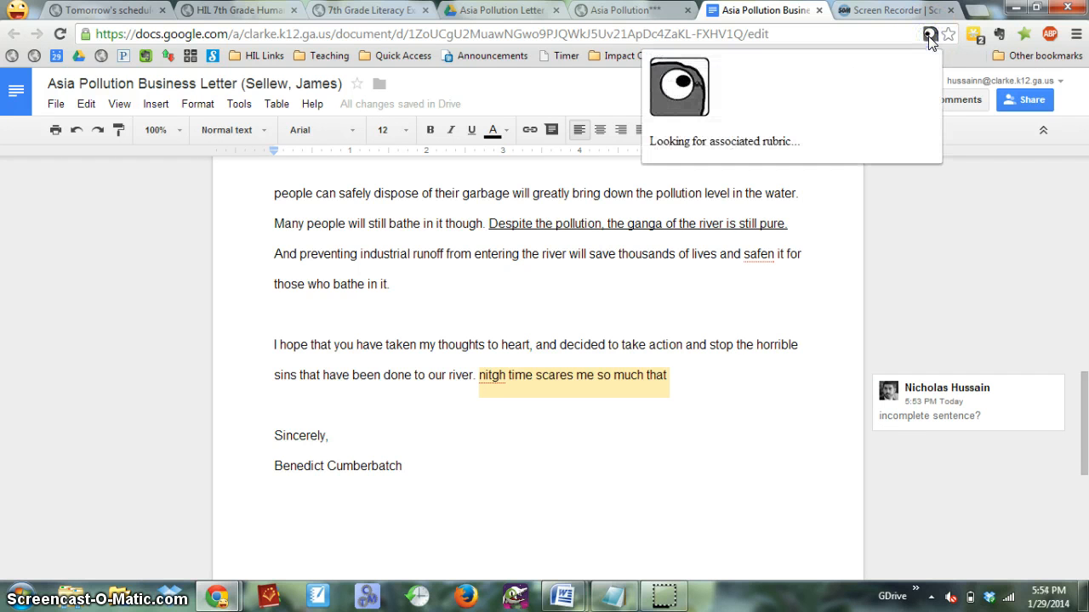
{"action": "left_click", "coordinate": [930, 34]}
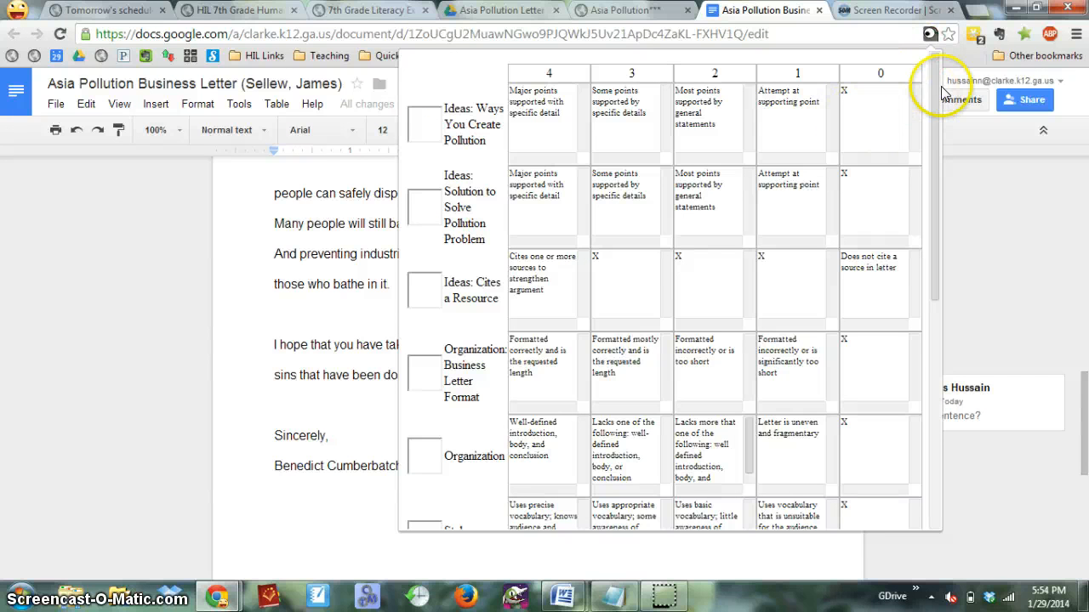
{"action": "mouse_move", "coordinate": [408, 137]}
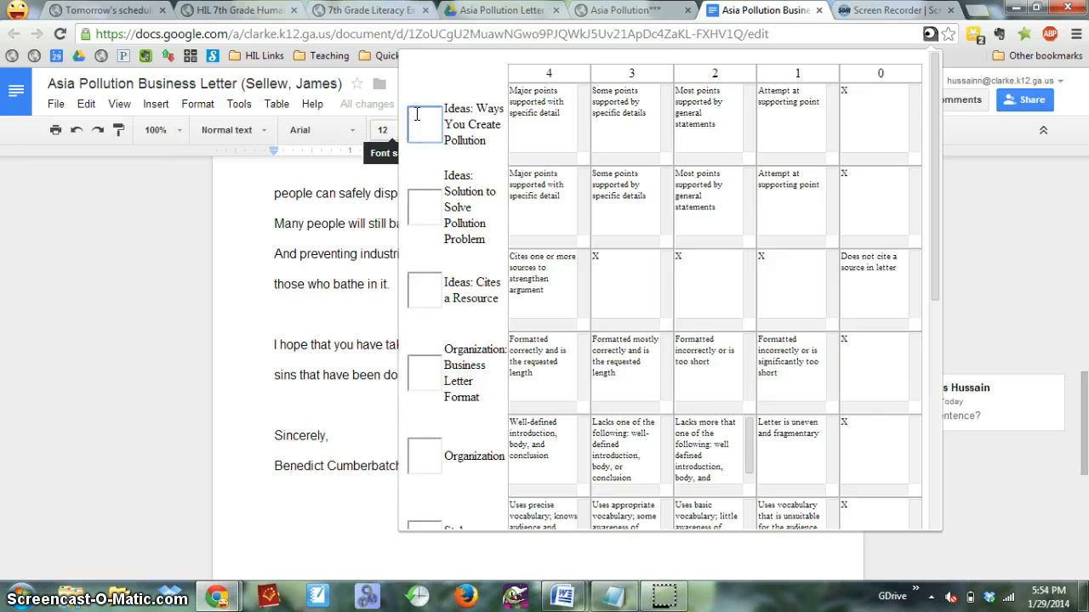
{"action": "left_click", "coordinate": [424, 289]}
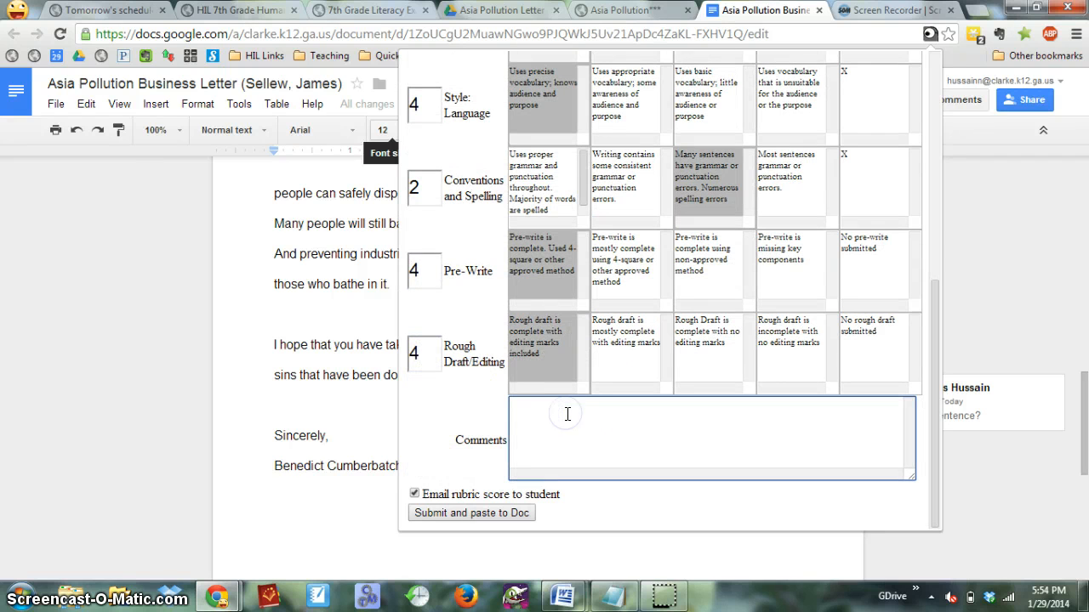
- Add the comment praising imagery that helps the reader 'see' the problem, then submit to the doc
{"action": "type", "text": "Good use of imagery to help the reader \"see\" the problem that you are describing. Other comments here..."}
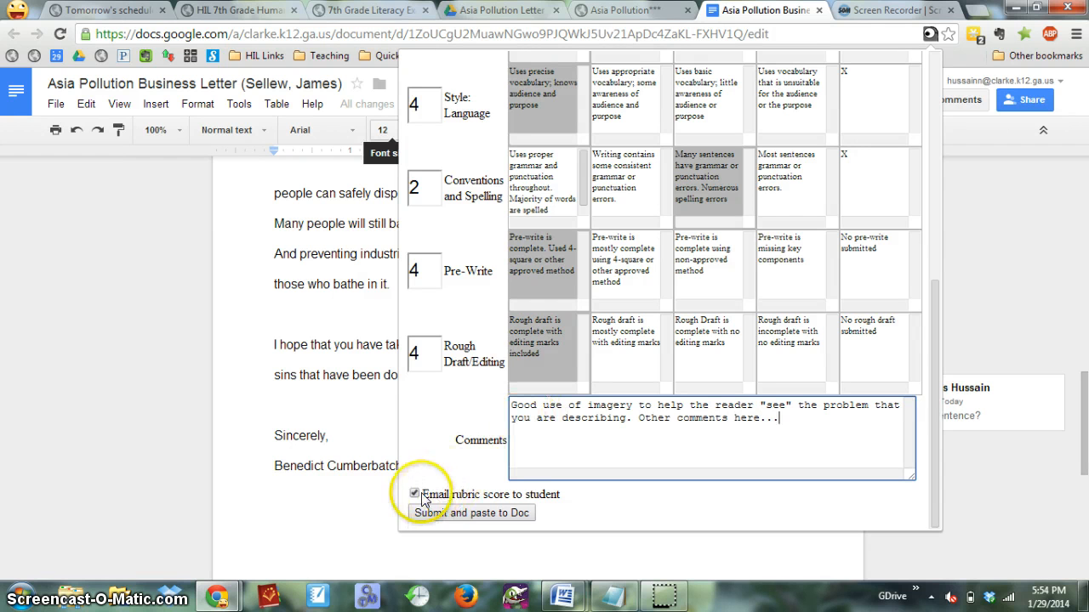
{"action": "left_click", "coordinate": [415, 494]}
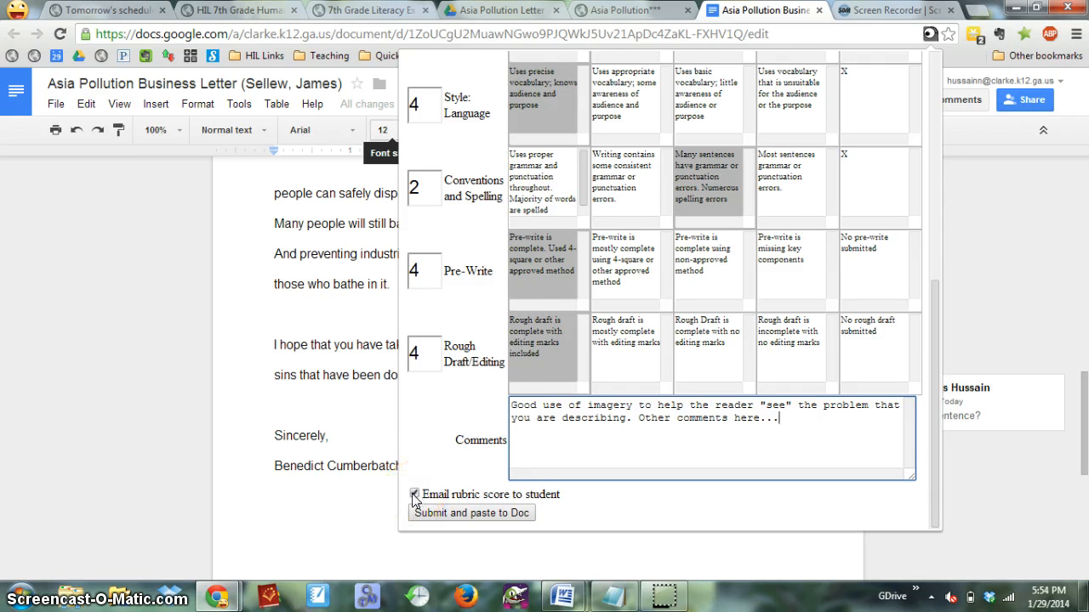
{"action": "left_click", "coordinate": [414, 495]}
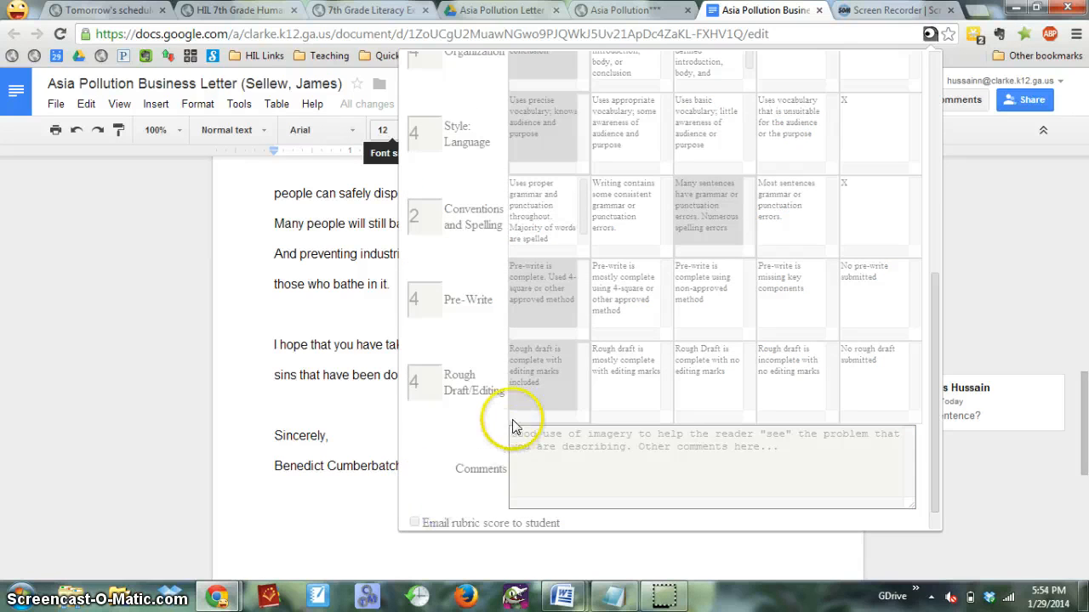
- Scroll through the pasted rubric table, timestamp and imagery comment at the document's end
{"action": "scroll", "scroll_direction": "down", "scroll_amount": 3}
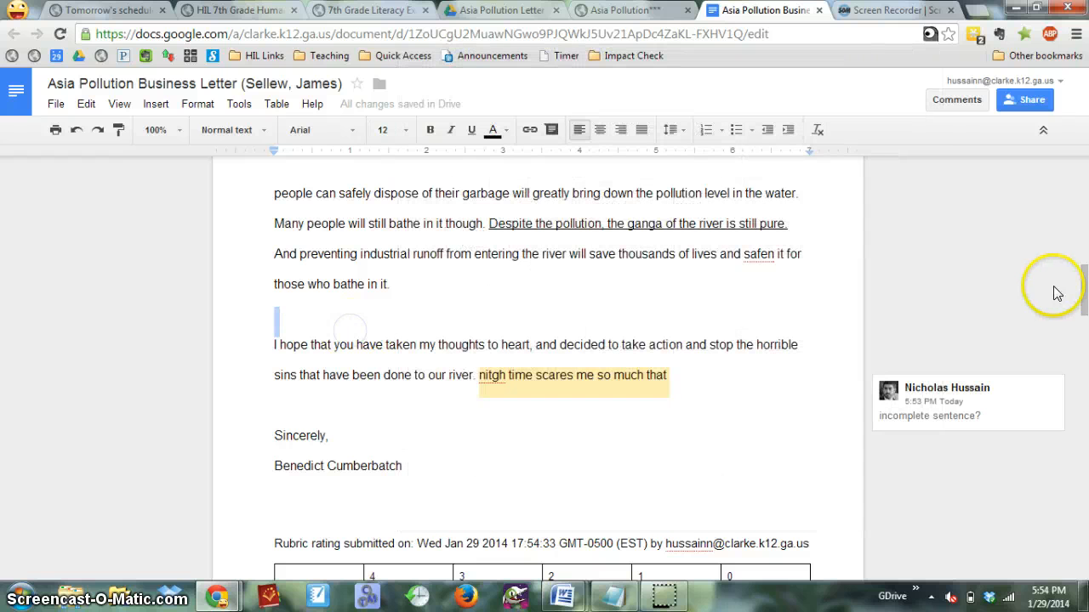
{"action": "scroll", "scroll_direction": "down", "scroll_amount": 3}
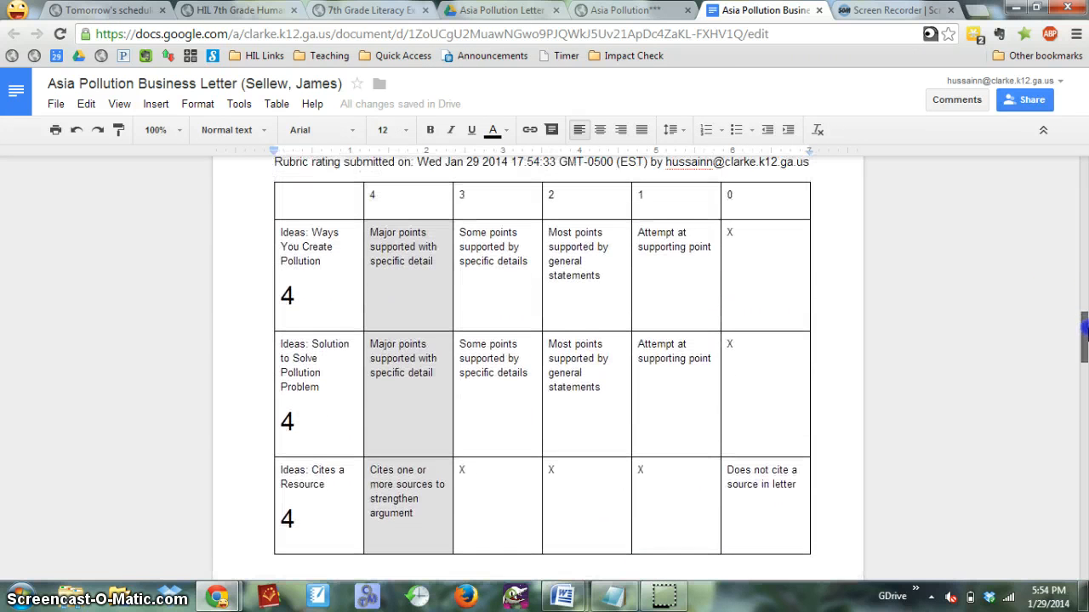
{"action": "scroll", "scroll_direction": "down", "scroll_amount": 3}
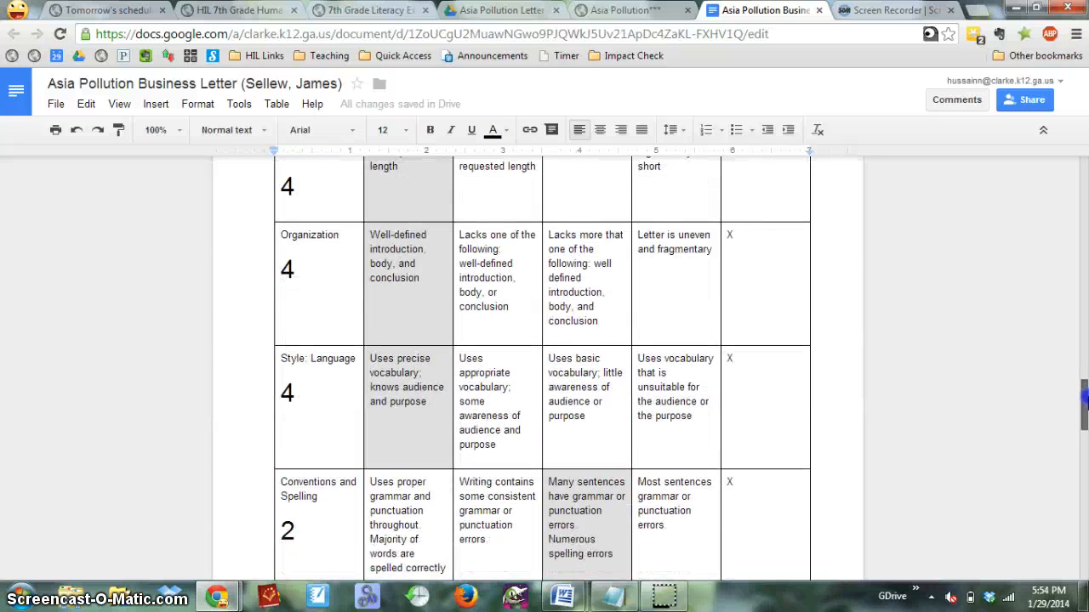
{"action": "scroll", "scroll_direction": "down", "scroll_amount": 3}
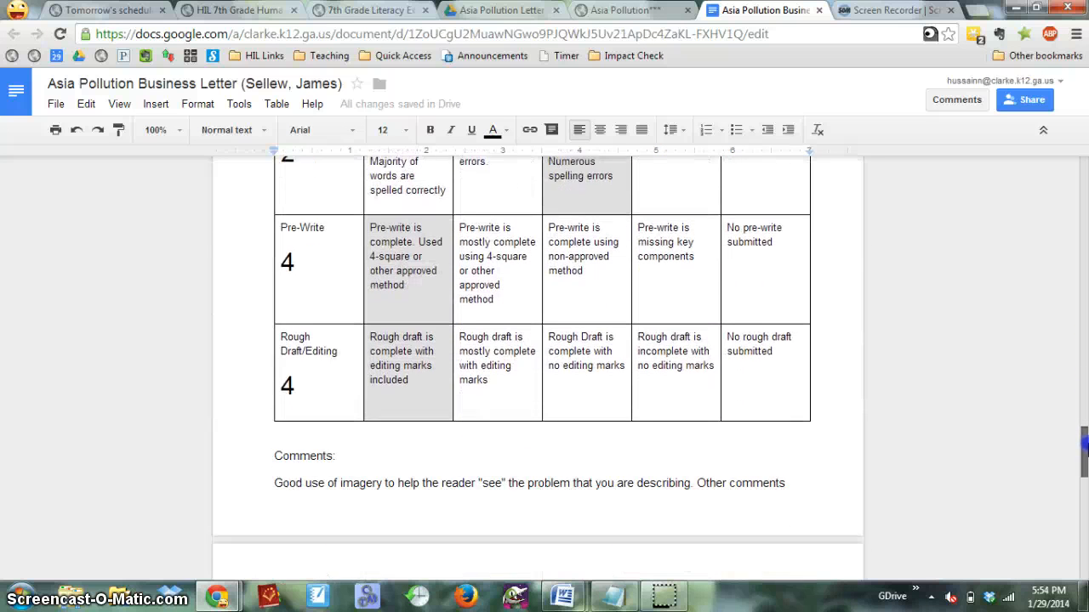
{"action": "scroll", "scroll_direction": "down", "scroll_amount": 3}
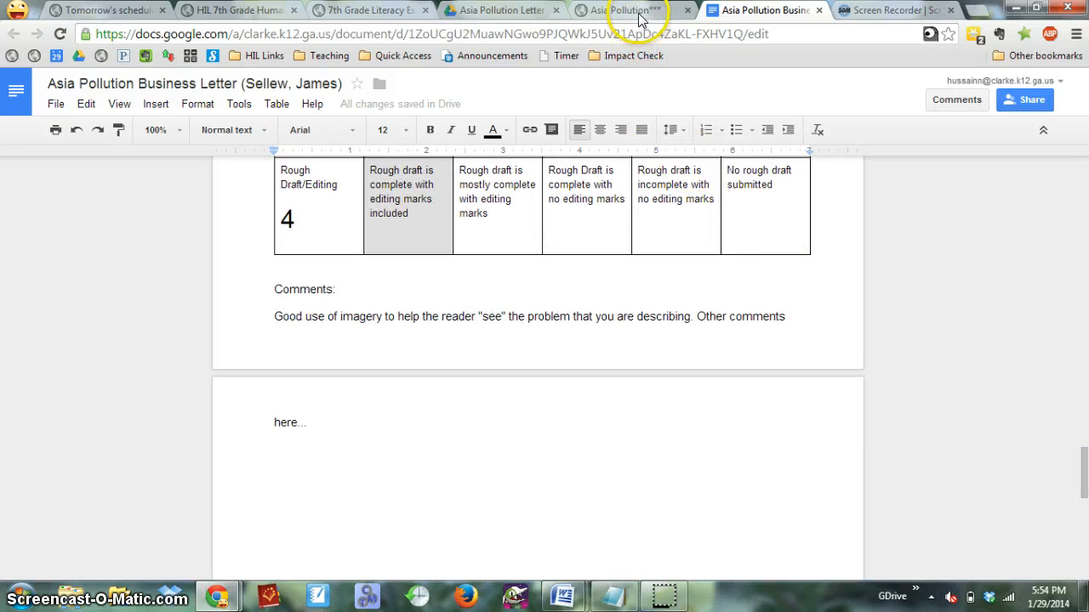
- In the roster, check row 9's grade of 94, category scores and imagery comment
{"action": "left_click", "coordinate": [634, 11]}
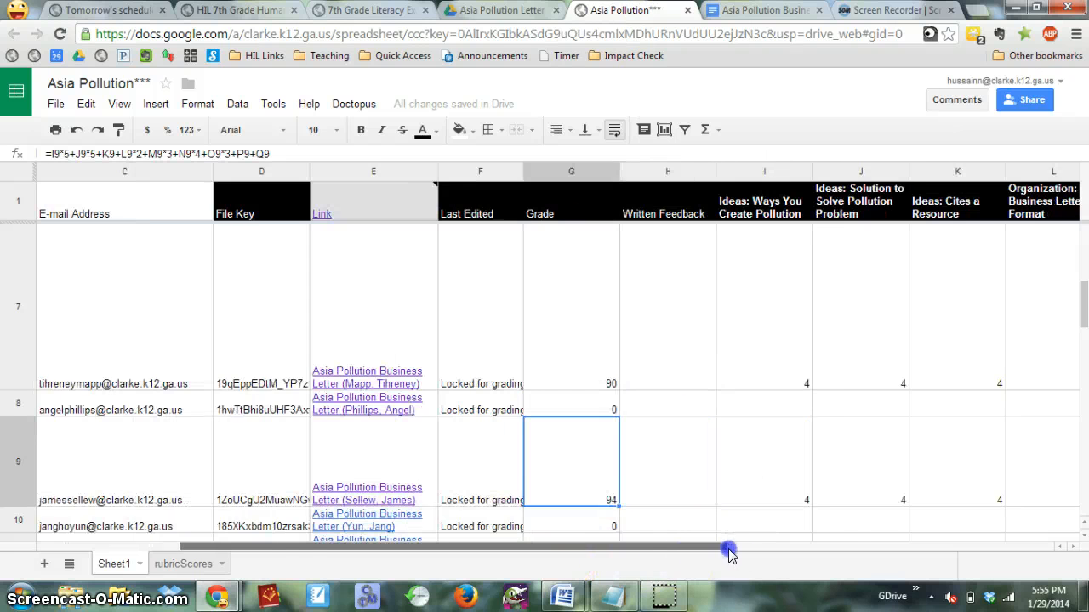
{"action": "left_click_drag", "start_coordinate": [729, 549], "coordinate": [900, 549]}
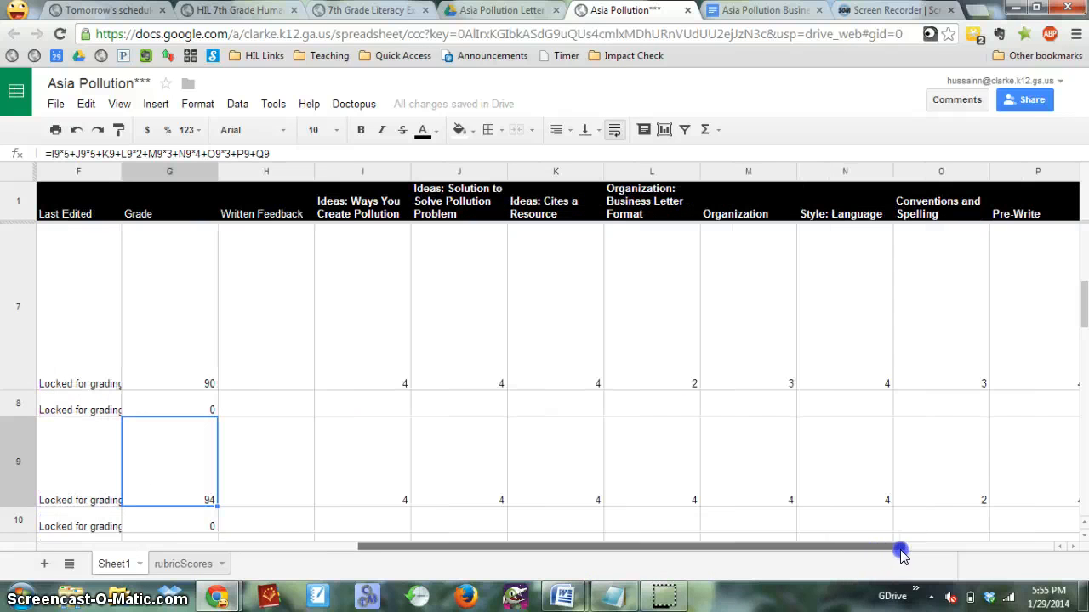
{"action": "left_click", "coordinate": [361, 462]}
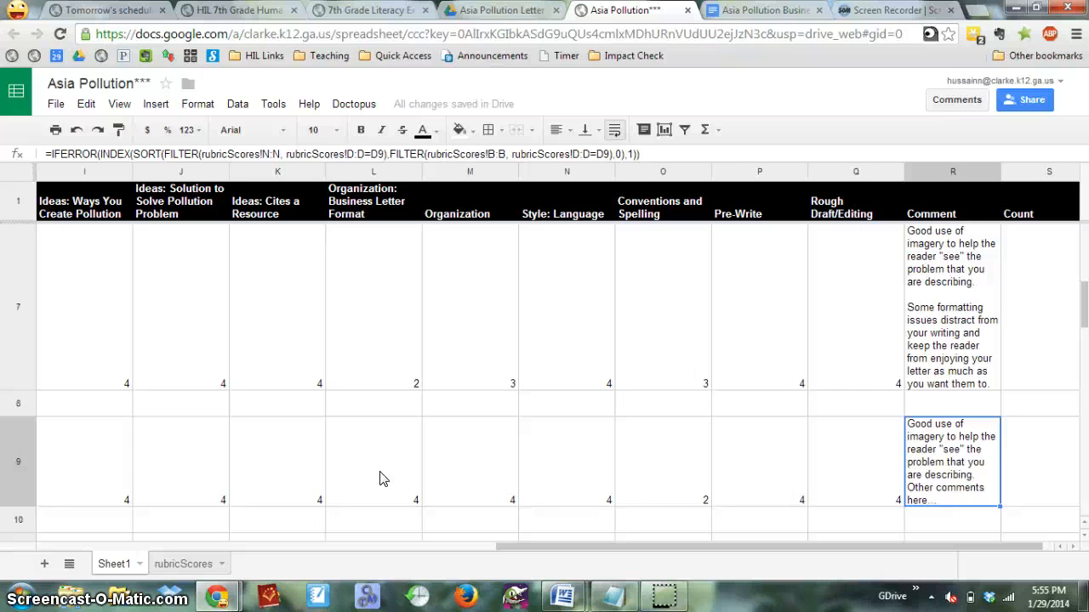
{"action": "mouse_move", "coordinate": [614, 170]}
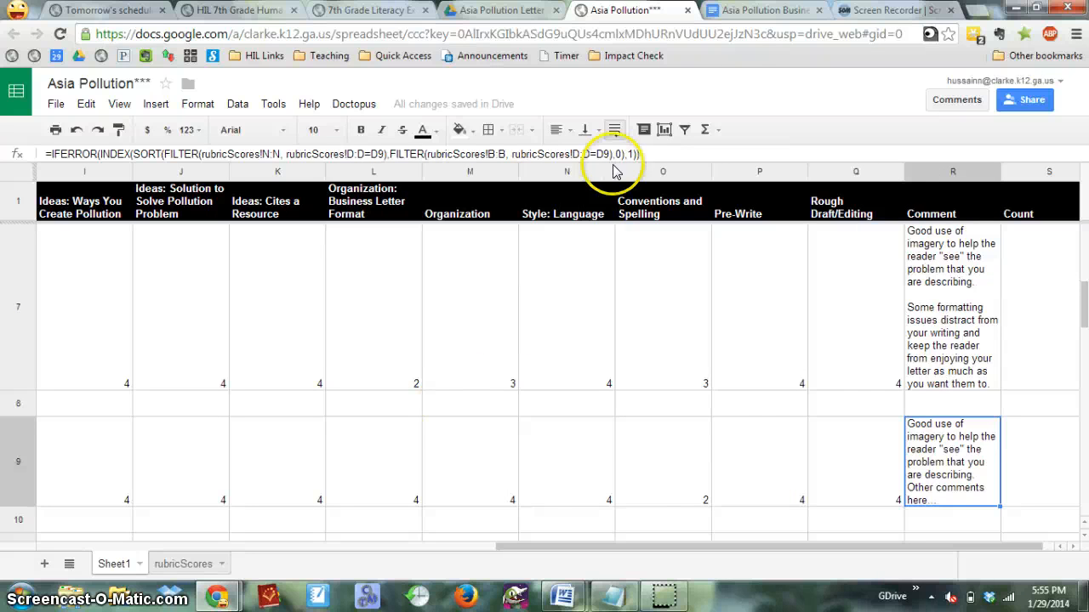
- Glance back at the graded letter, then return to the roster spreadsheet
{"action": "left_click", "coordinate": [761, 10]}
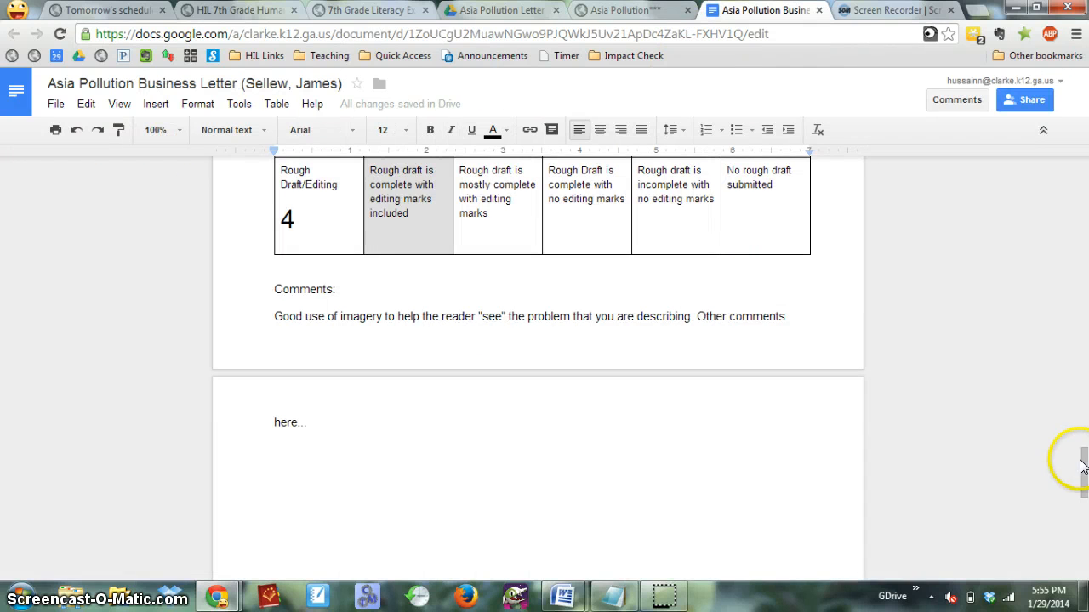
{"action": "scroll", "scroll_direction": "down", "scroll_amount": 3}
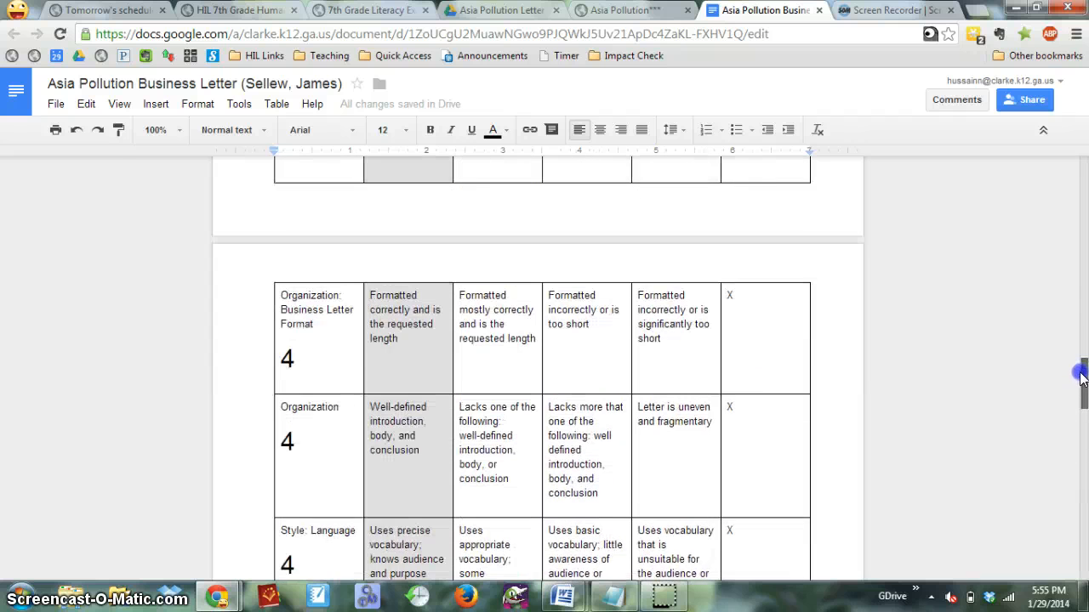
{"action": "left_click", "coordinate": [629, 11]}
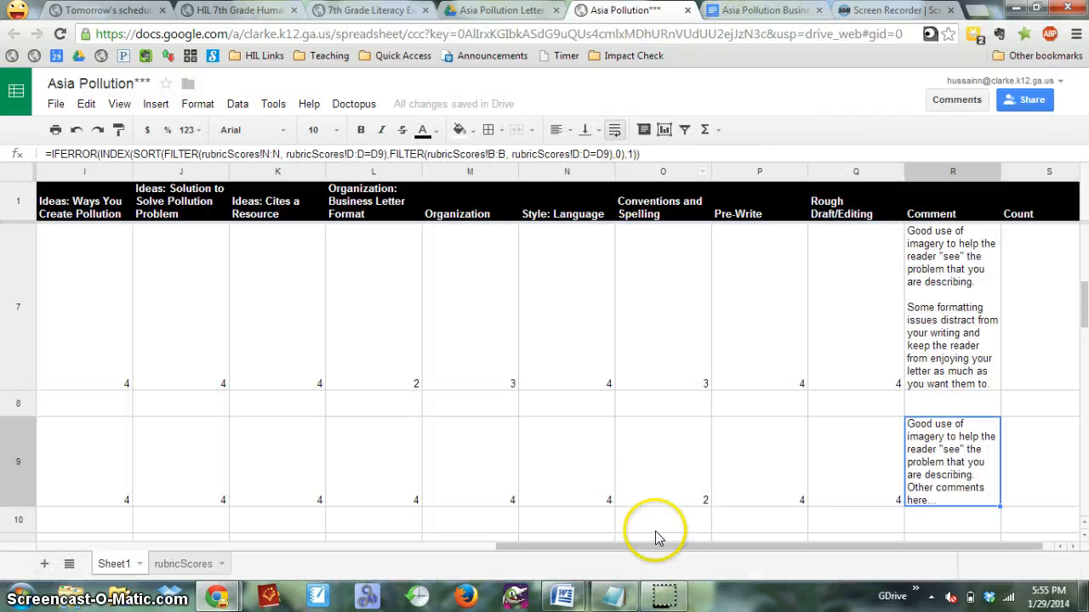
{"action": "left_click_drag", "start_coordinate": [655, 547], "coordinate": [590, 547]}
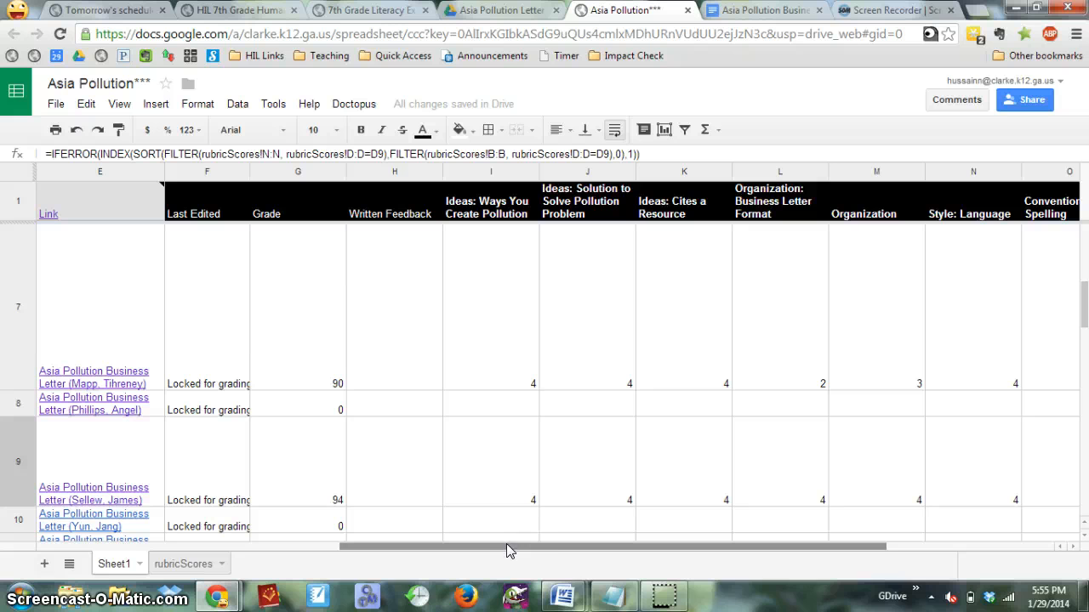
{"action": "left_click", "coordinate": [663, 595]}
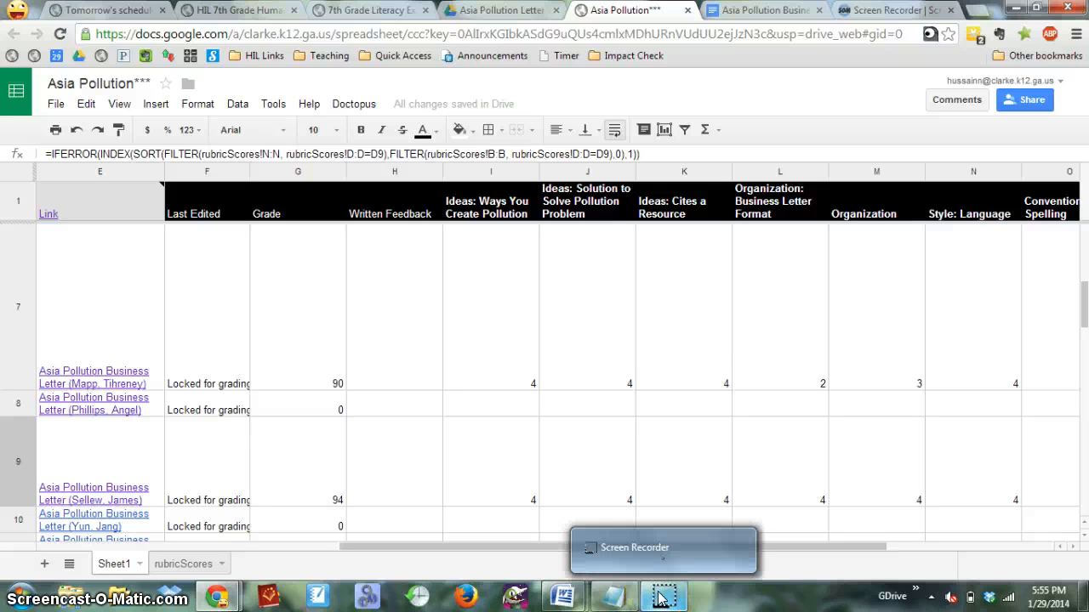